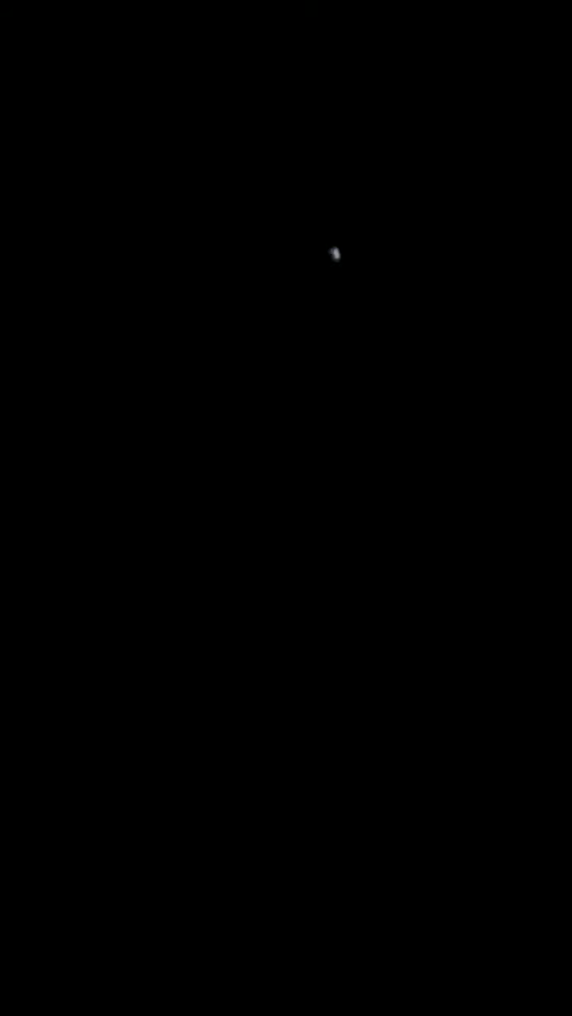
mouse_move(305, 220)
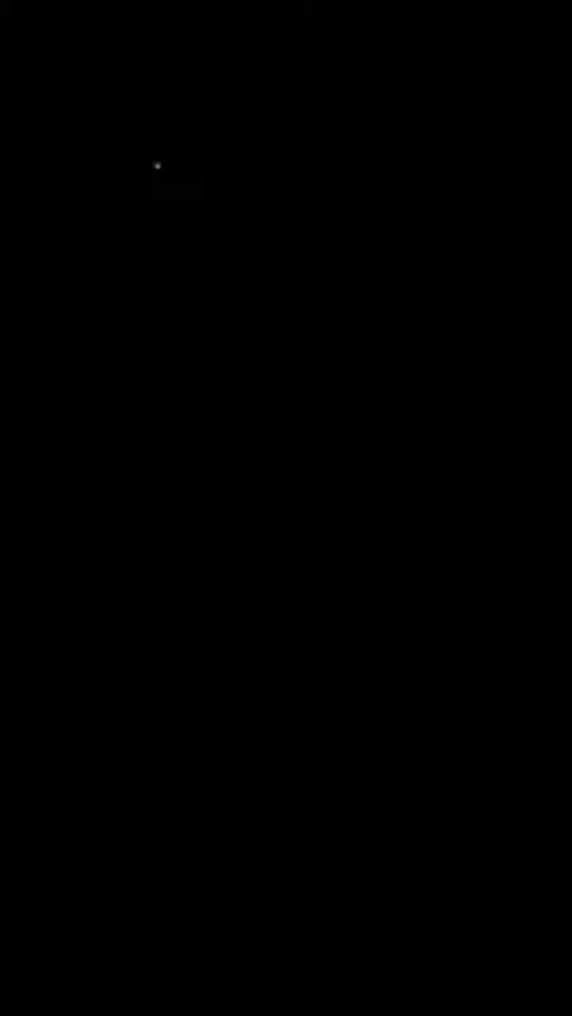
mouse_move(371, 162)
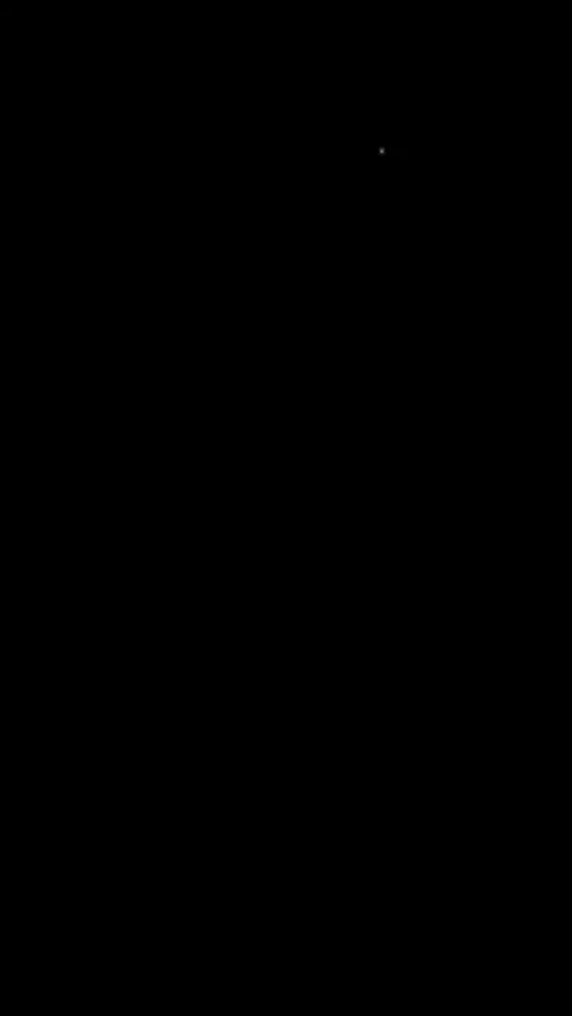
mouse_move(487, 36)
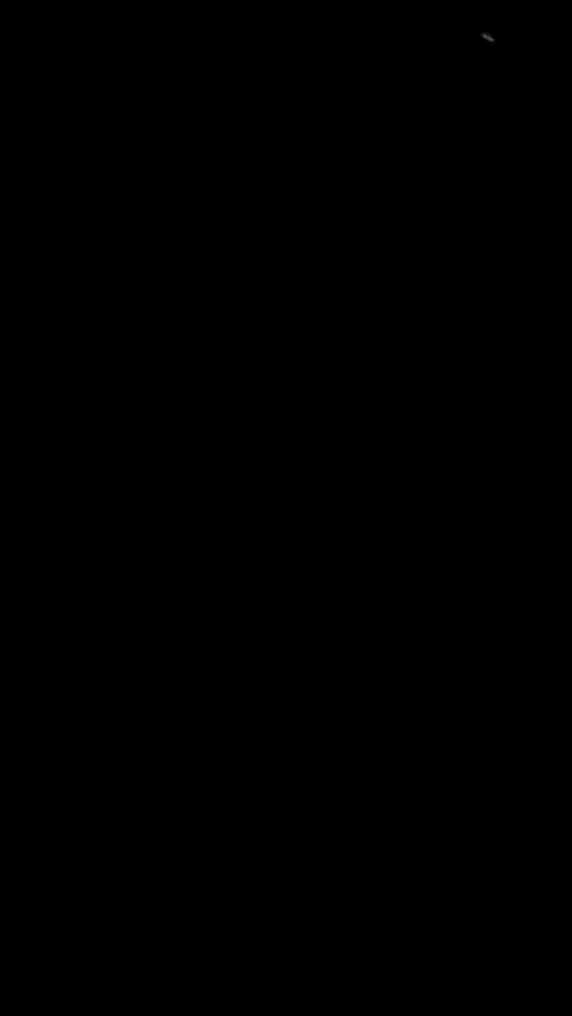
mouse_move(340, 203)
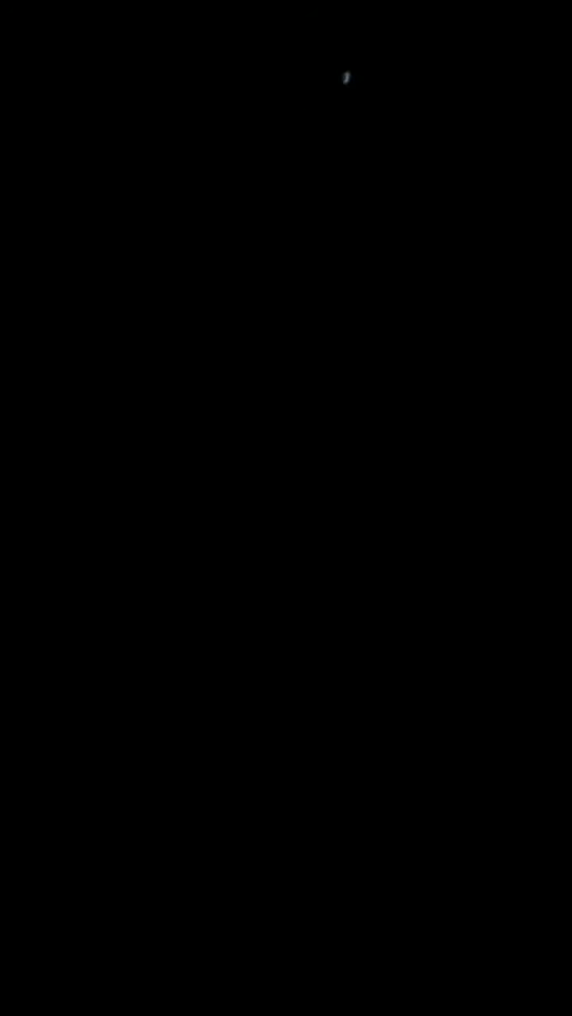
mouse_move(299, 67)
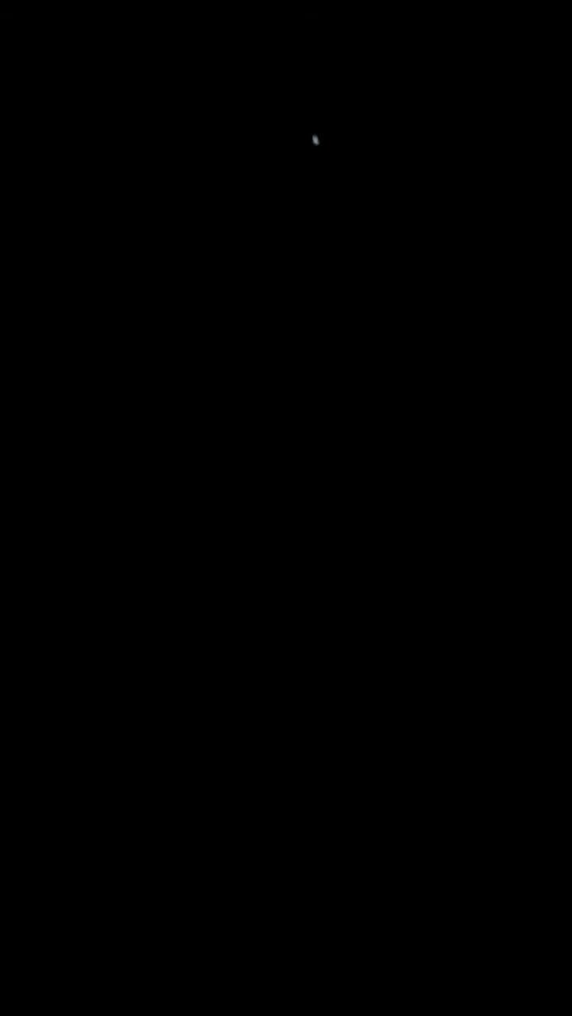
mouse_move(260, 157)
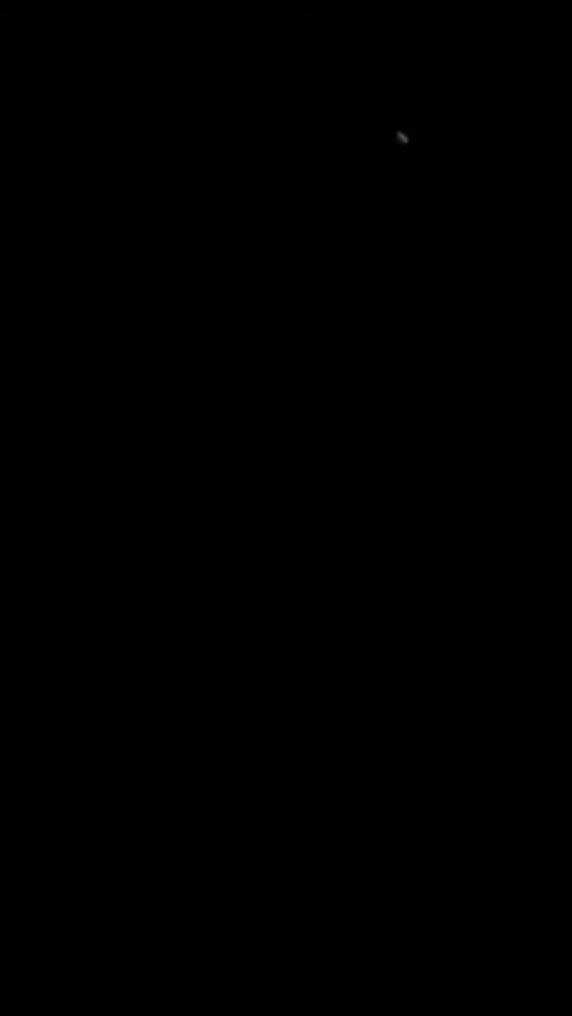
mouse_move(267, 111)
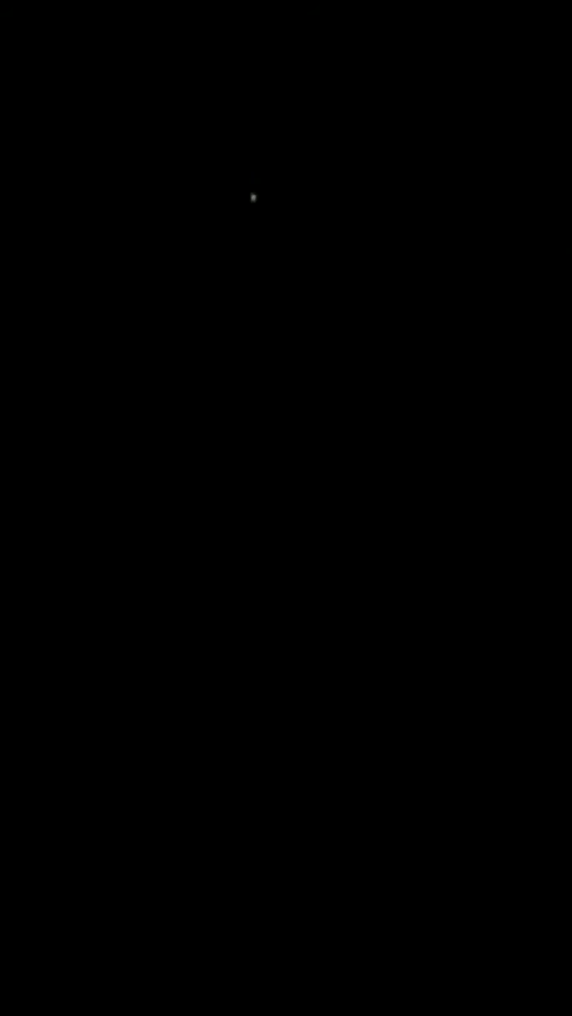
mouse_move(376, 152)
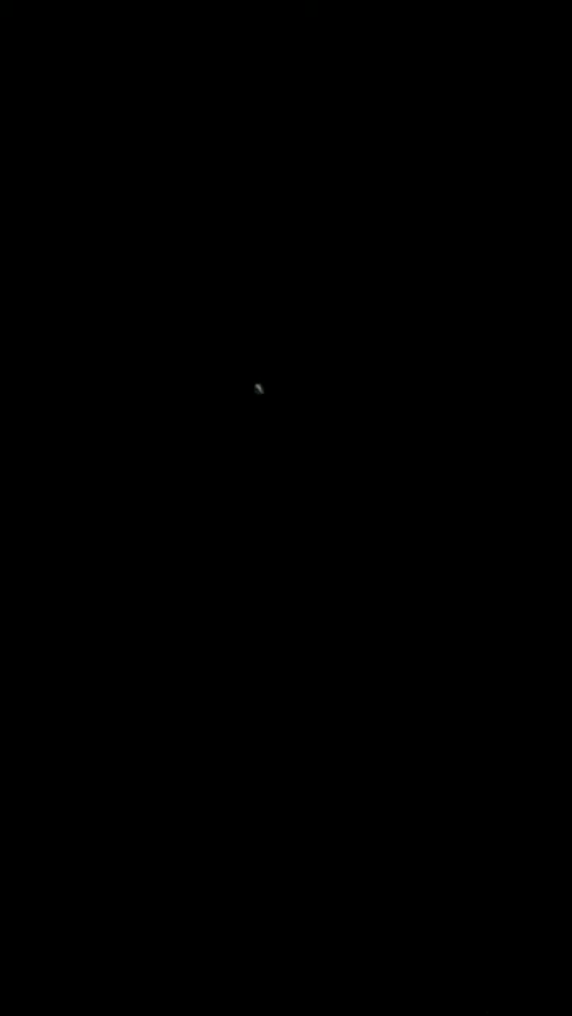
mouse_move(325, 411)
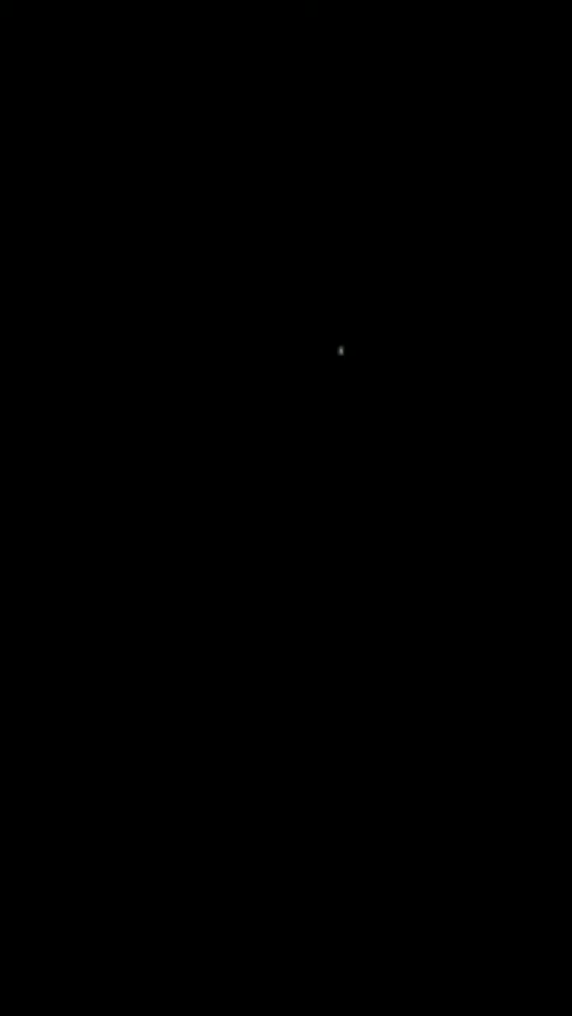
mouse_move(259, 304)
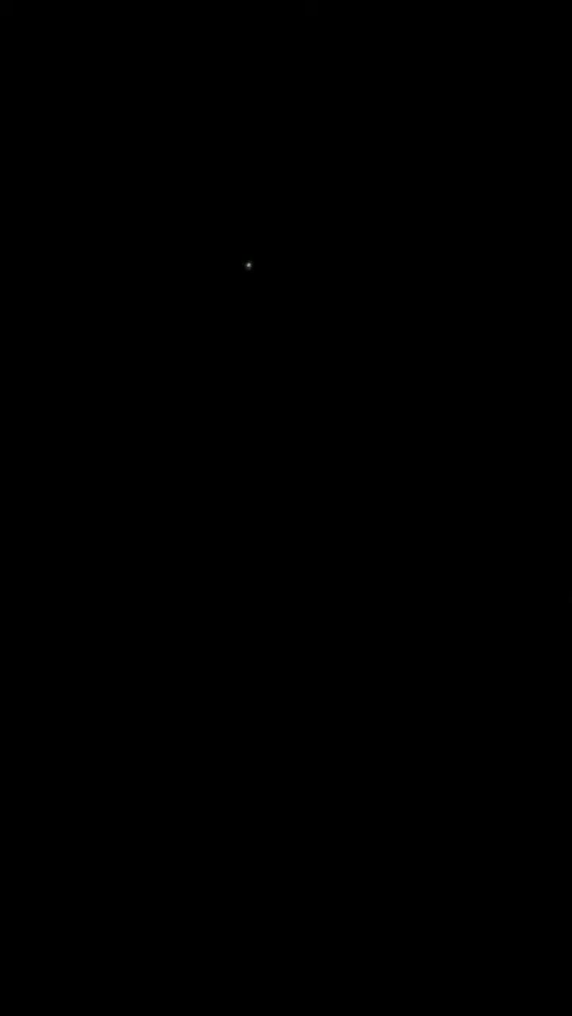
mouse_move(263, 216)
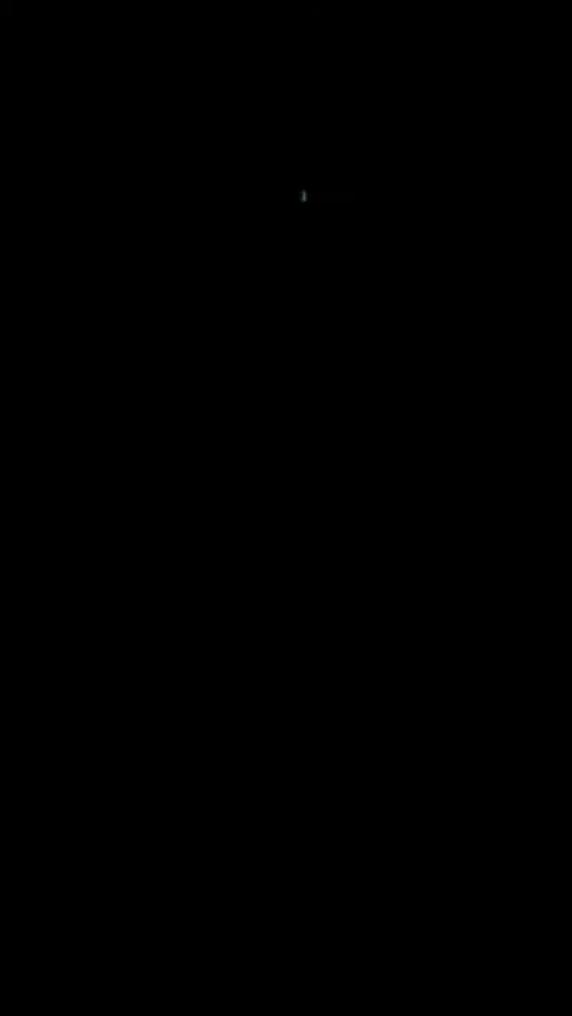
mouse_move(238, 185)
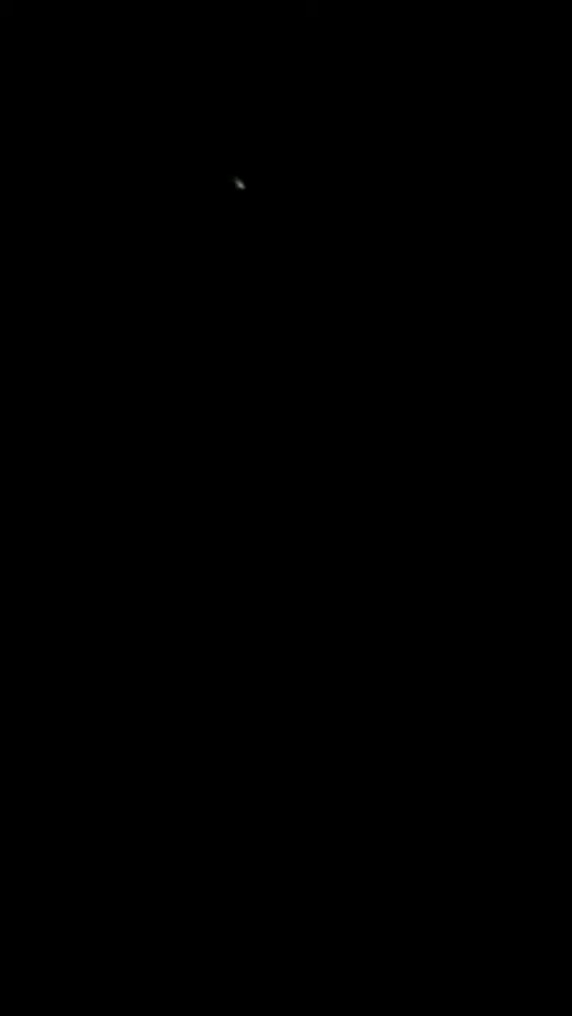
mouse_move(359, 175)
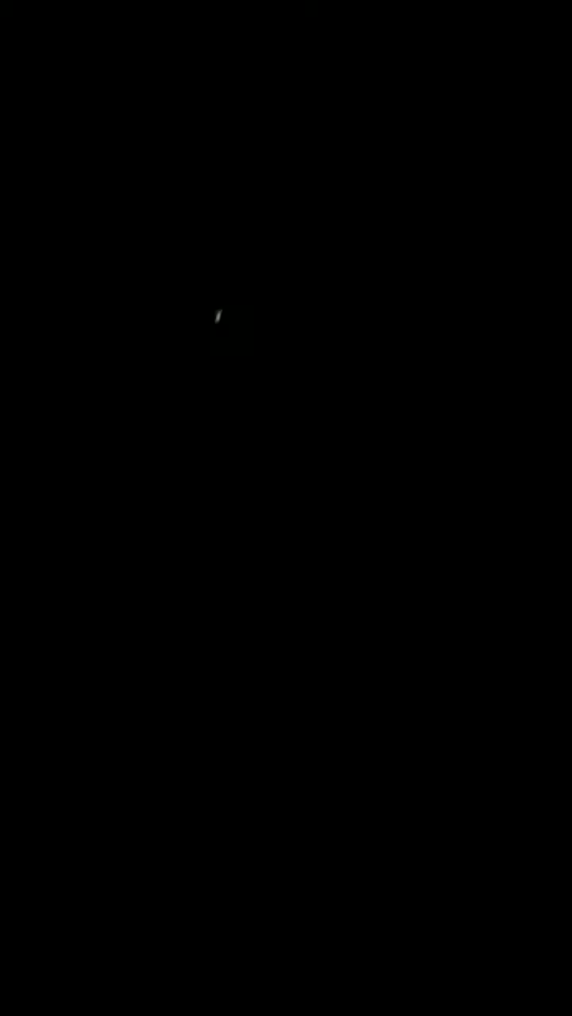
mouse_move(157, 426)
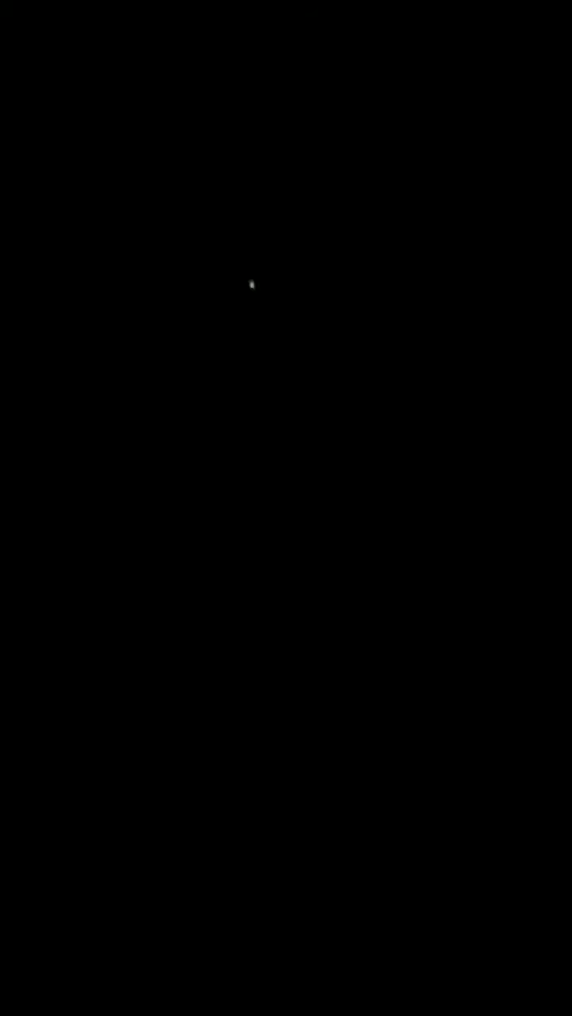
mouse_move(361, 229)
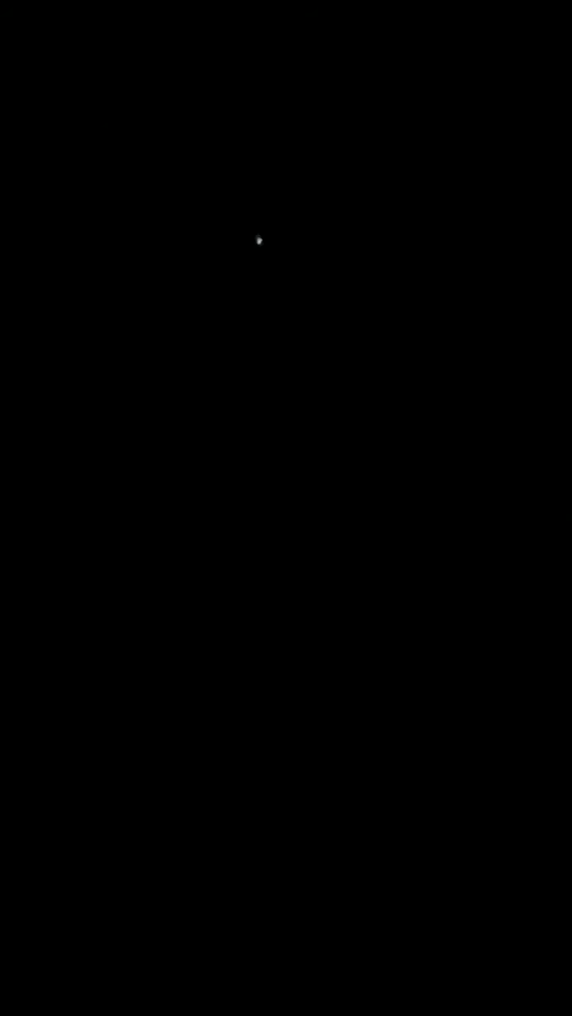
mouse_move(220, 288)
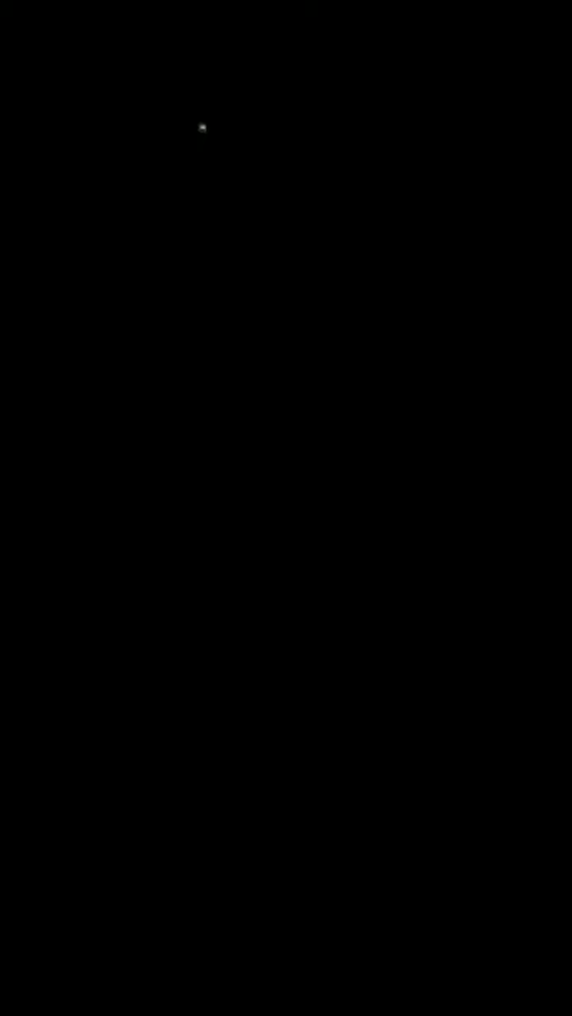
mouse_move(194, 192)
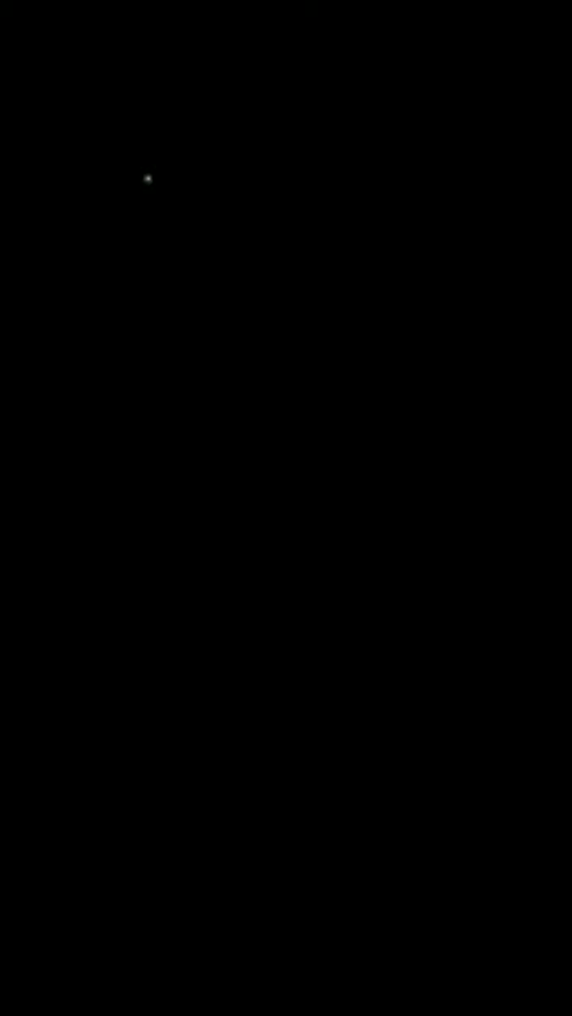
mouse_move(233, 200)
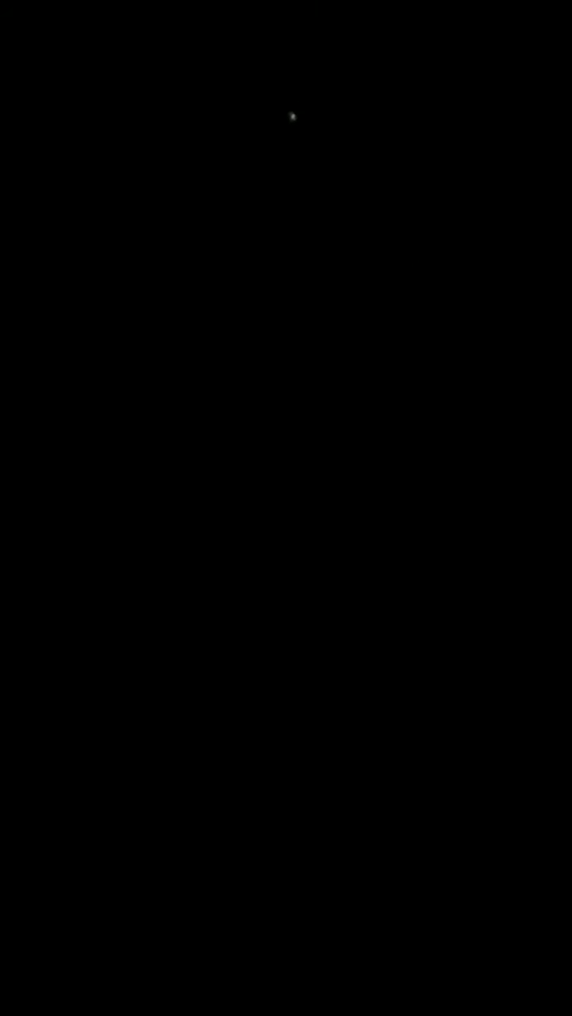
mouse_move(219, 276)
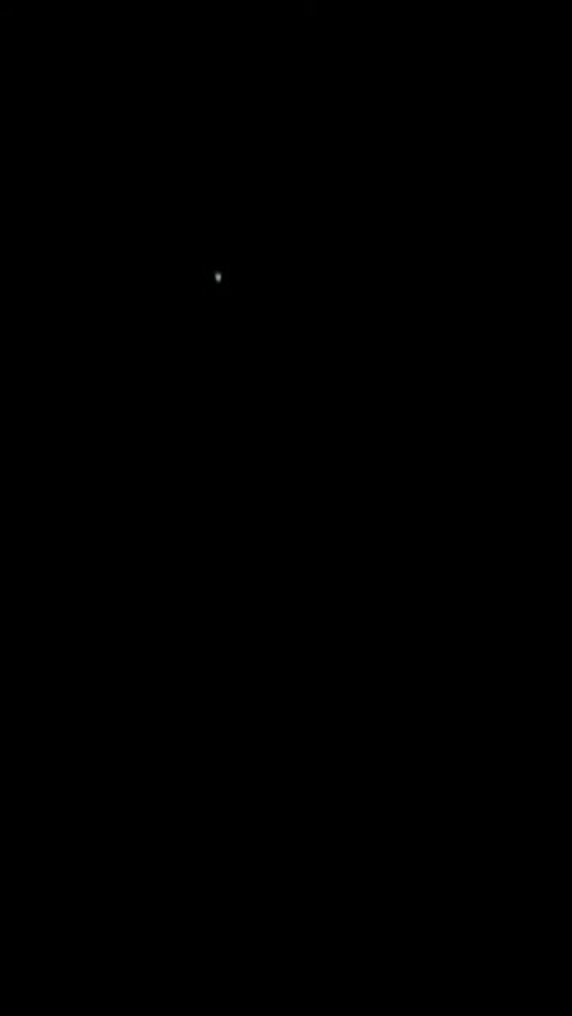
mouse_move(245, 286)
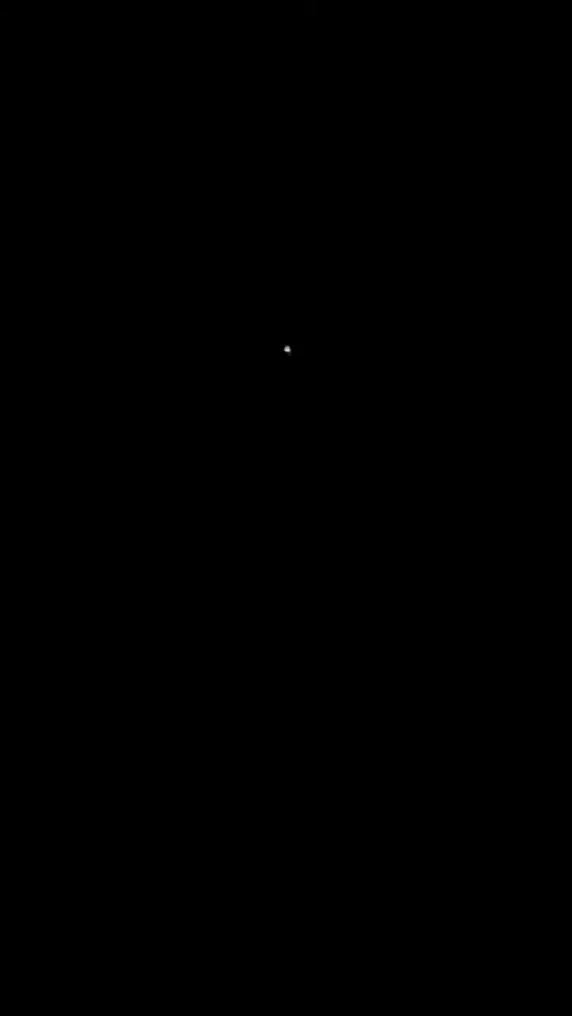
mouse_move(185, 298)
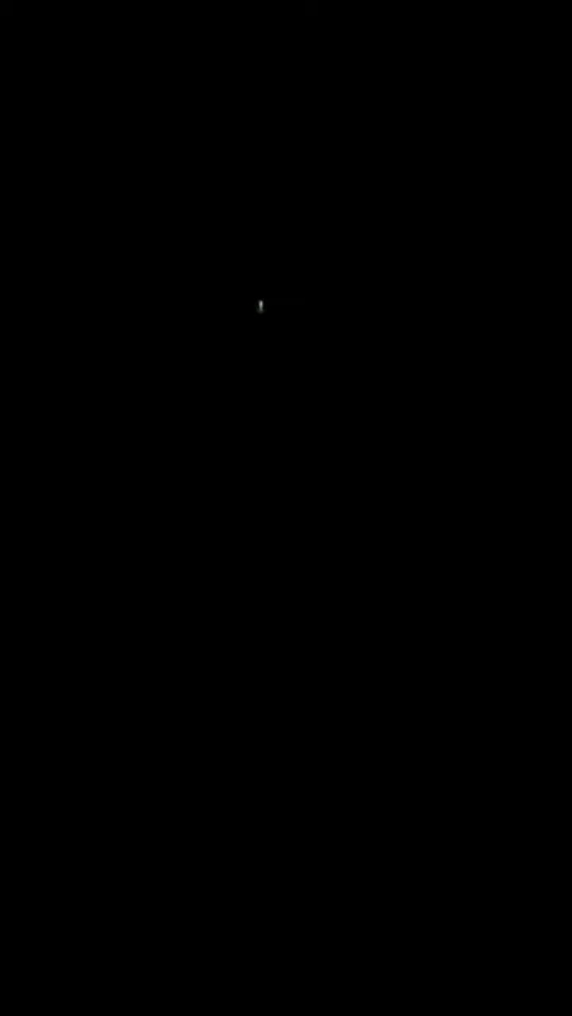
mouse_move(231, 356)
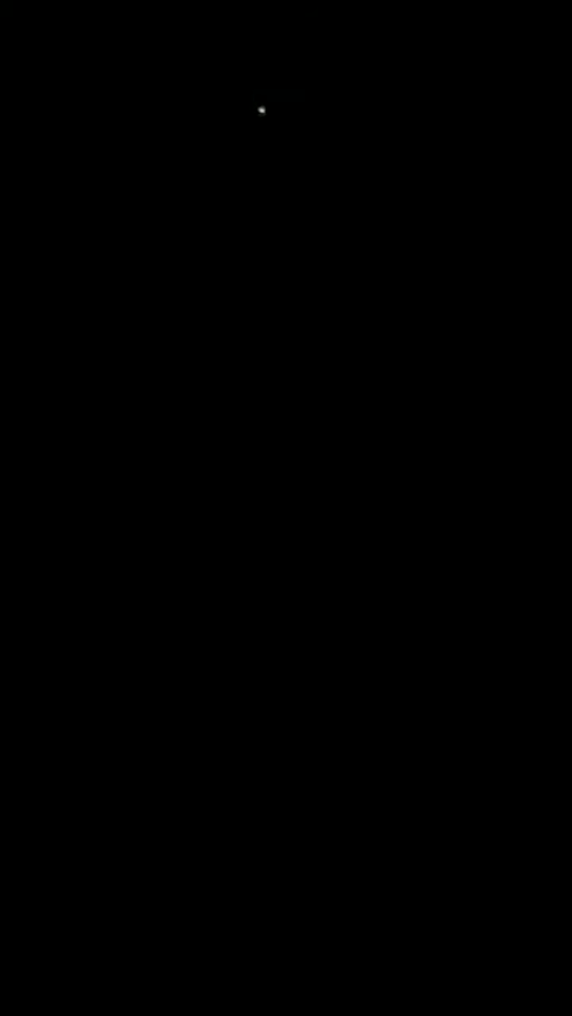
mouse_move(347, 104)
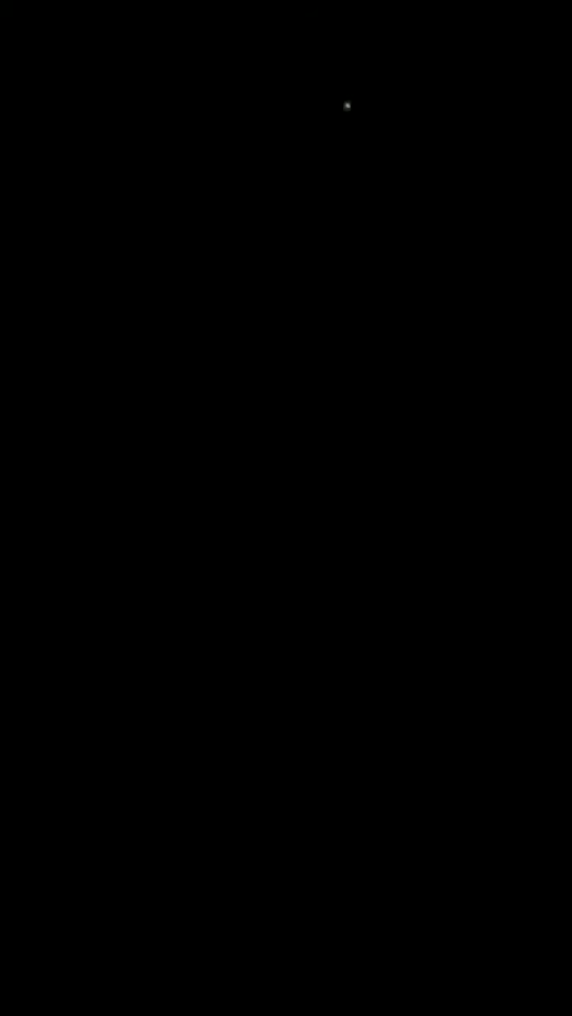
mouse_move(280, 40)
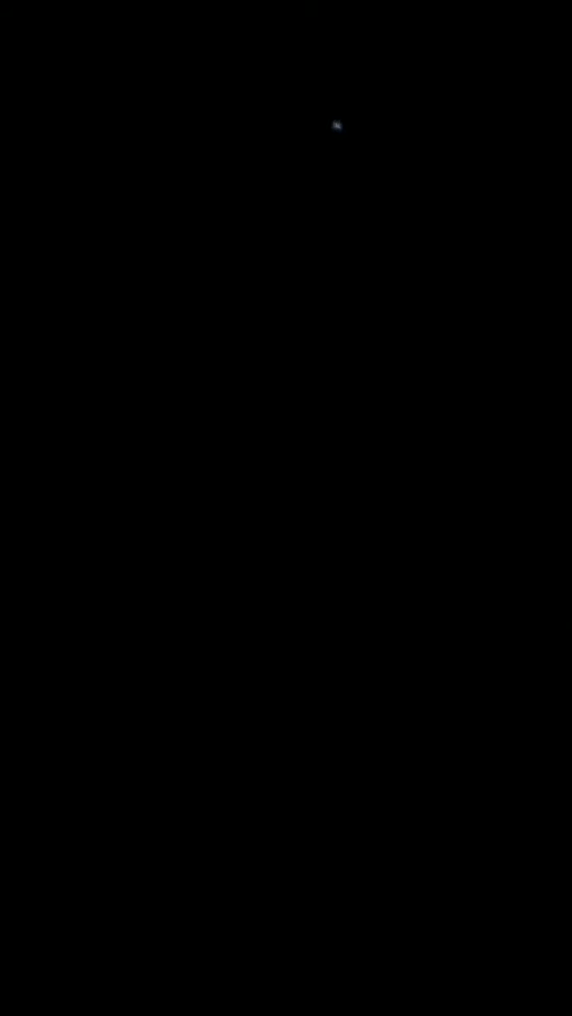
mouse_move(238, 226)
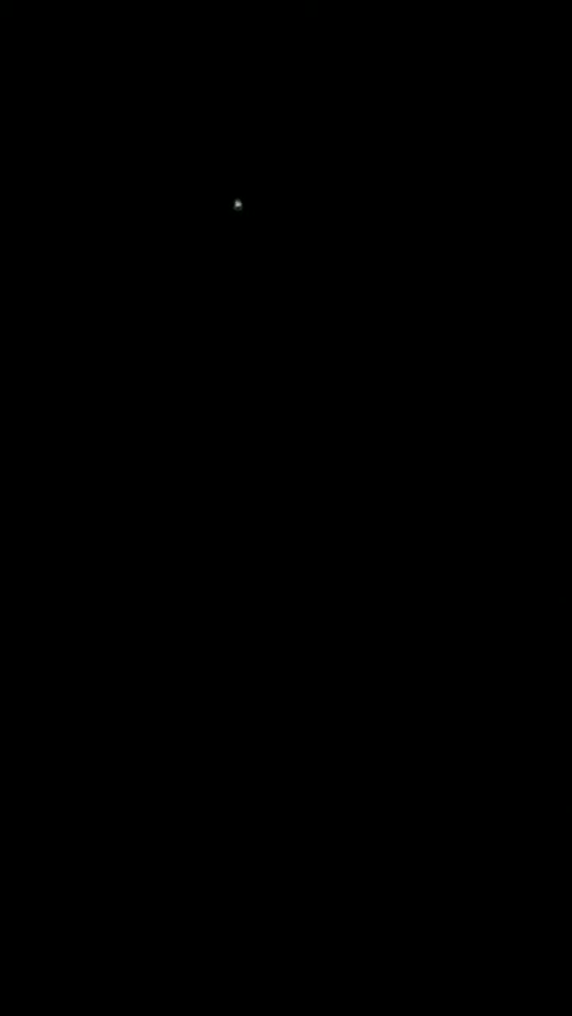
mouse_move(248, 118)
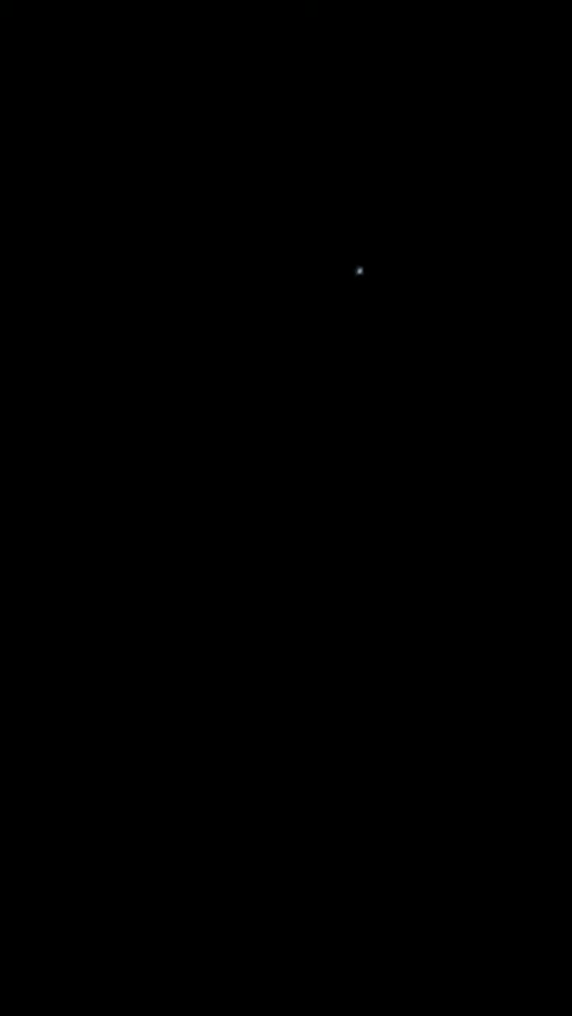
mouse_move(225, 203)
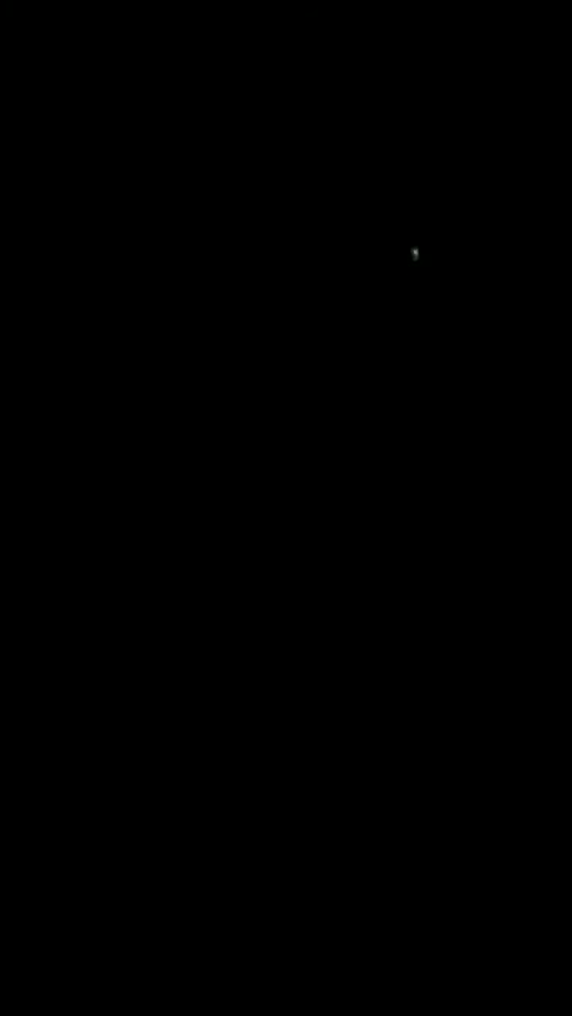
mouse_move(142, 145)
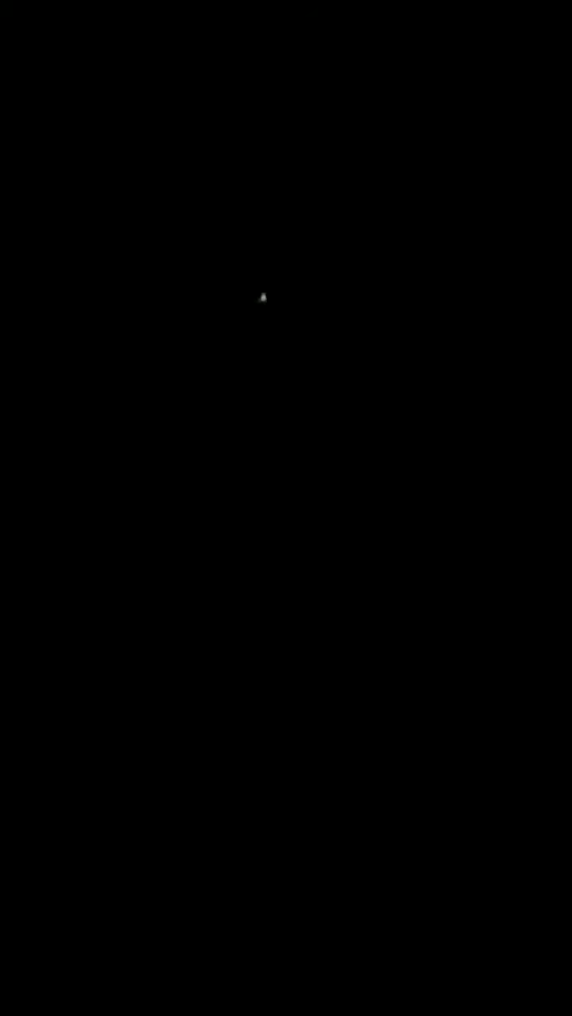
mouse_move(177, 278)
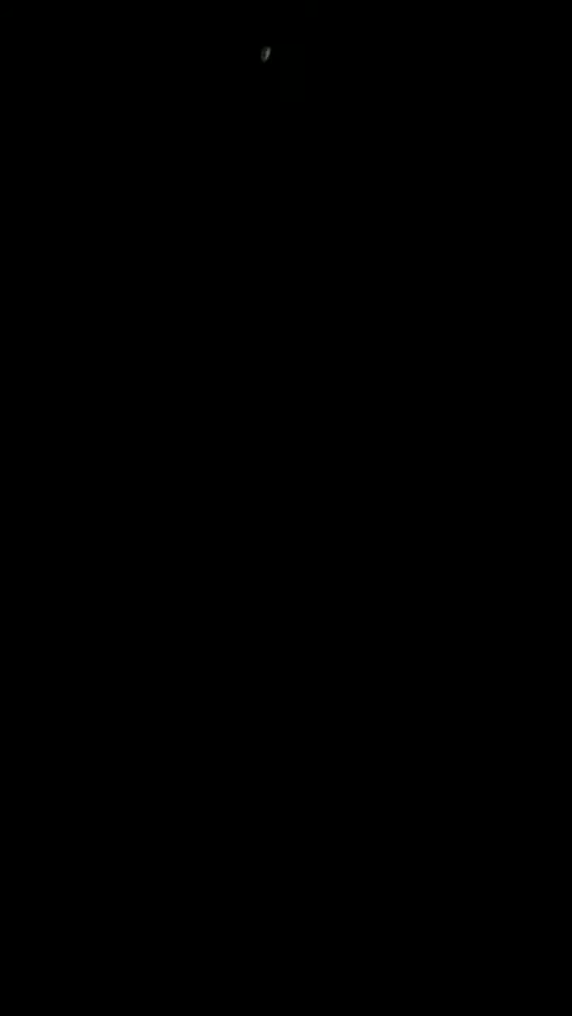
mouse_move(267, 241)
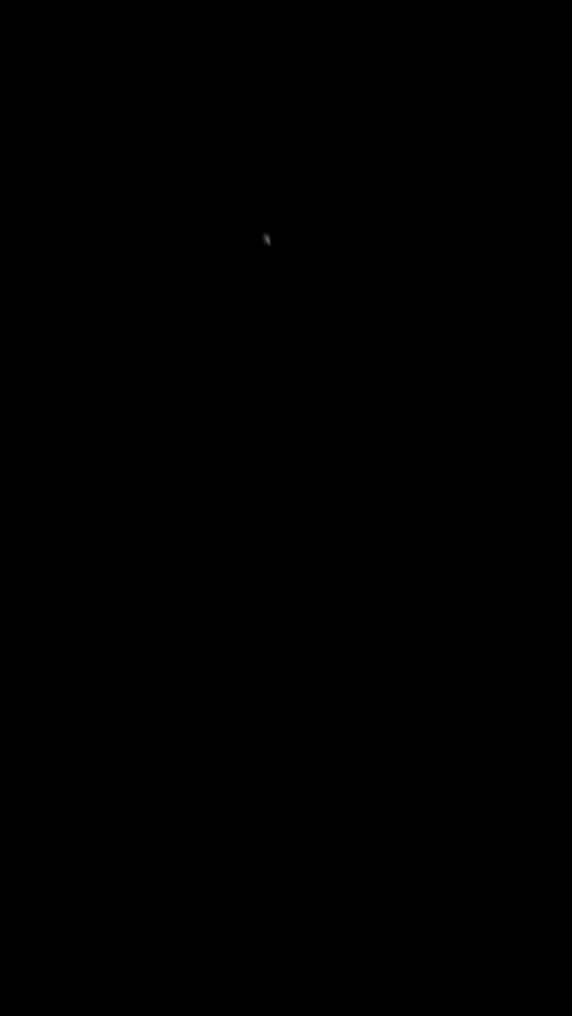